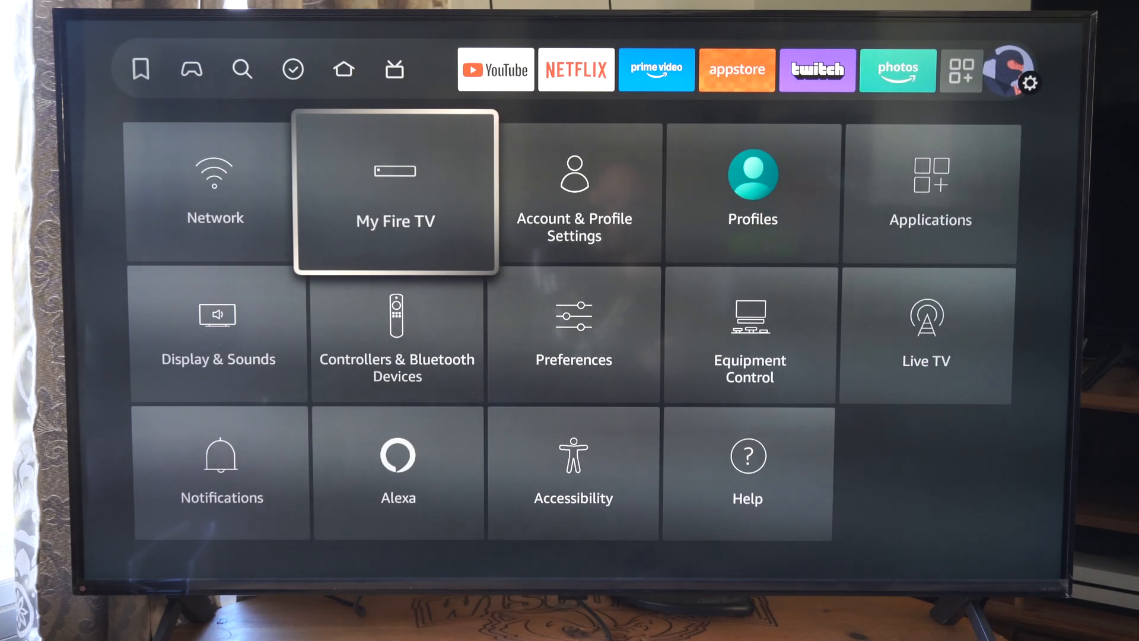
# Confirm developer mode is already unlocked via the device name, then return to My Fire TV.
pyautogui.click(395, 190)
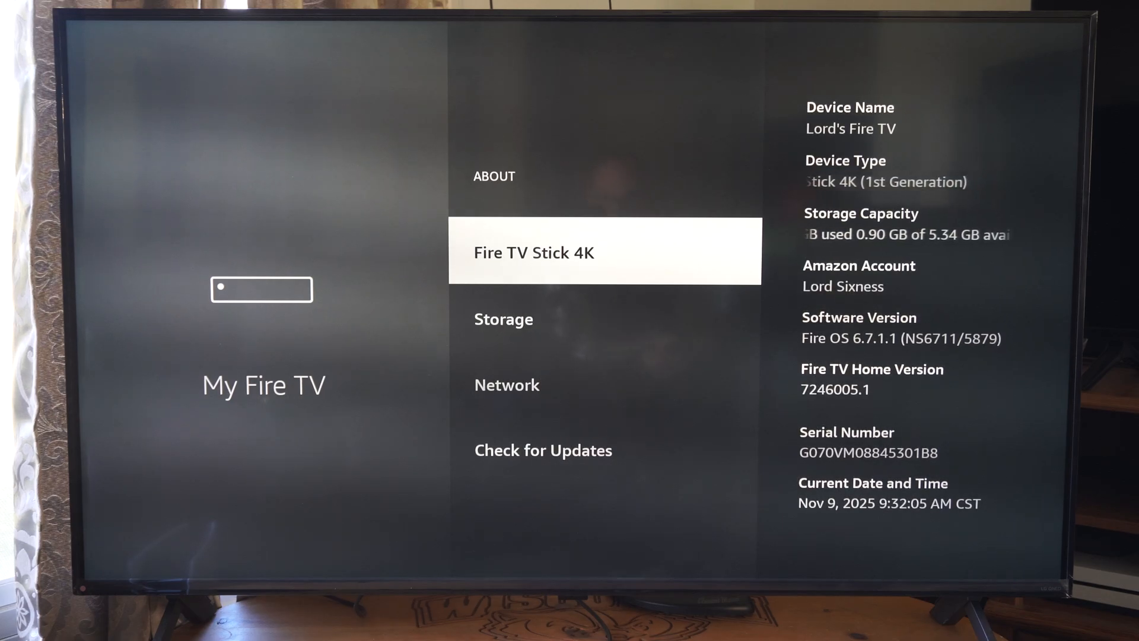
pyautogui.click(534, 252)
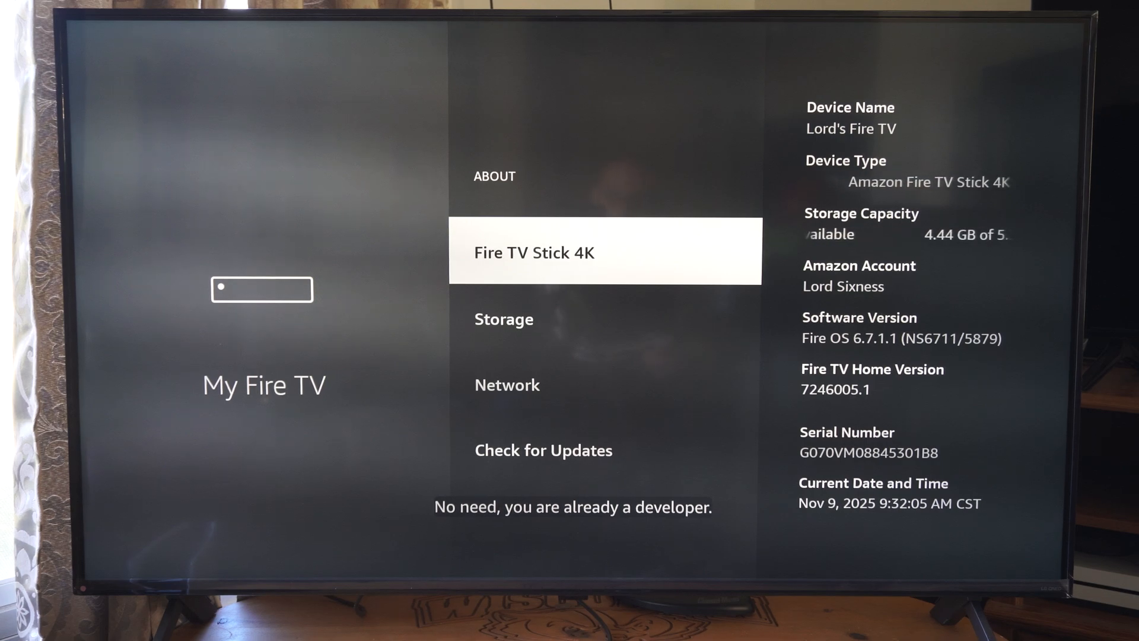
pyautogui.press('Back')
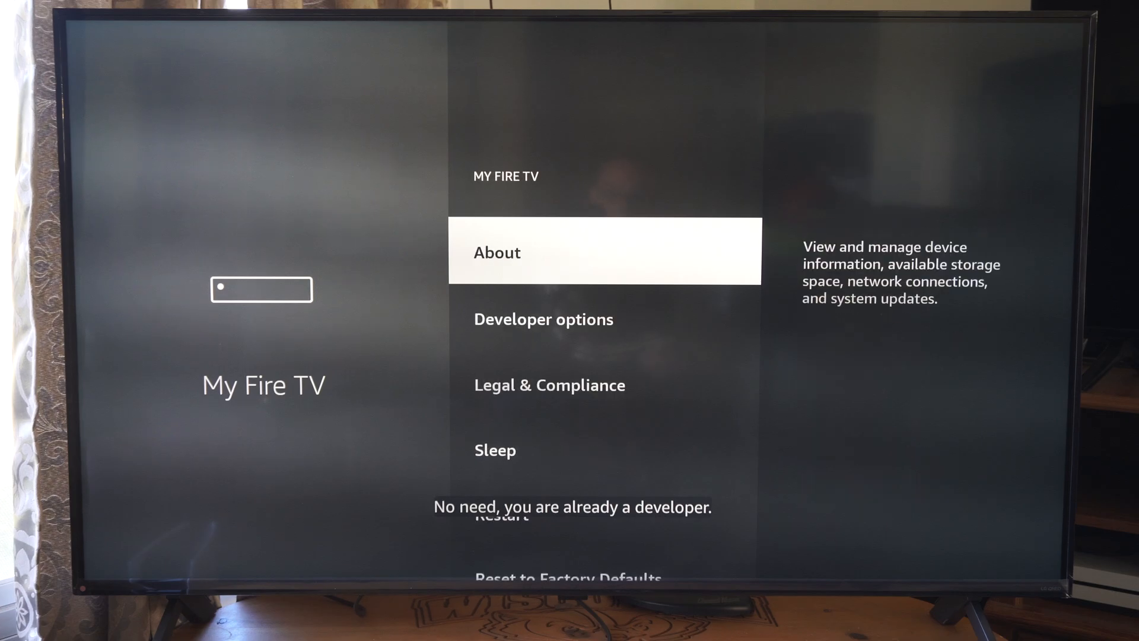
# Leave Settings and land on the home screen with Find highlighted.
pyautogui.press('down')
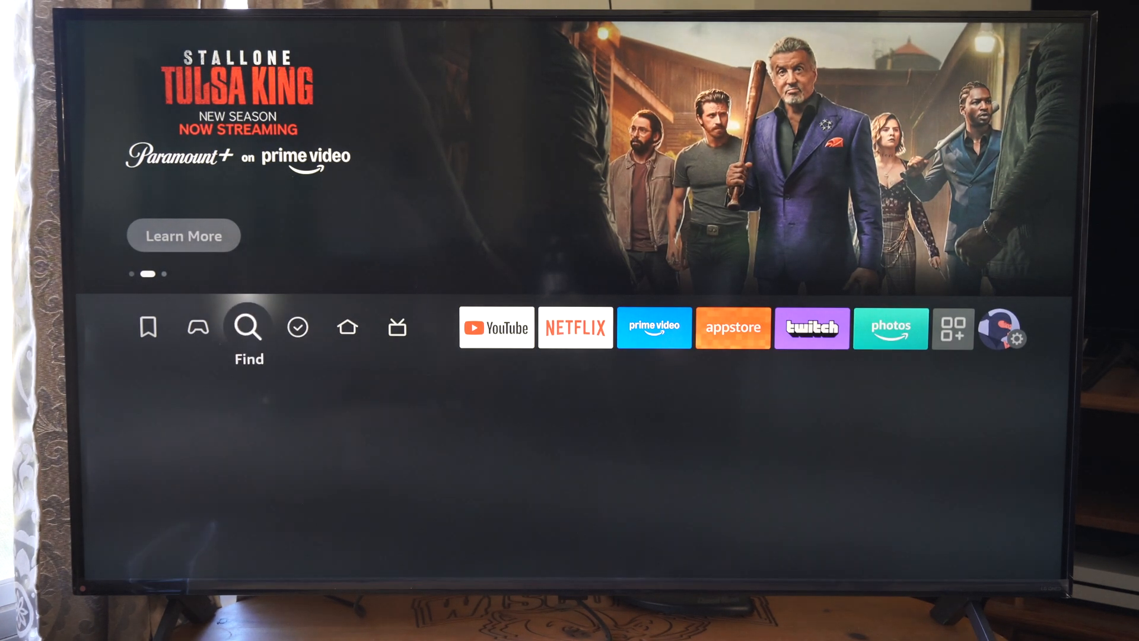
# Search for Downloader from Find and launch it from the suggestions.
pyautogui.click(248, 325)
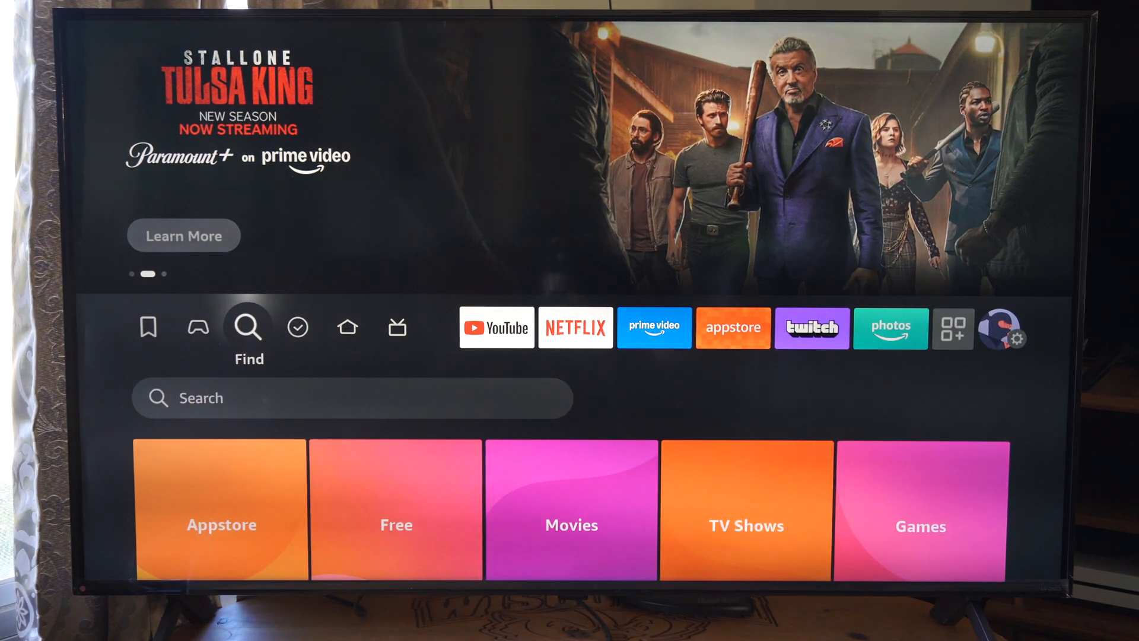
pyautogui.click(248, 325)
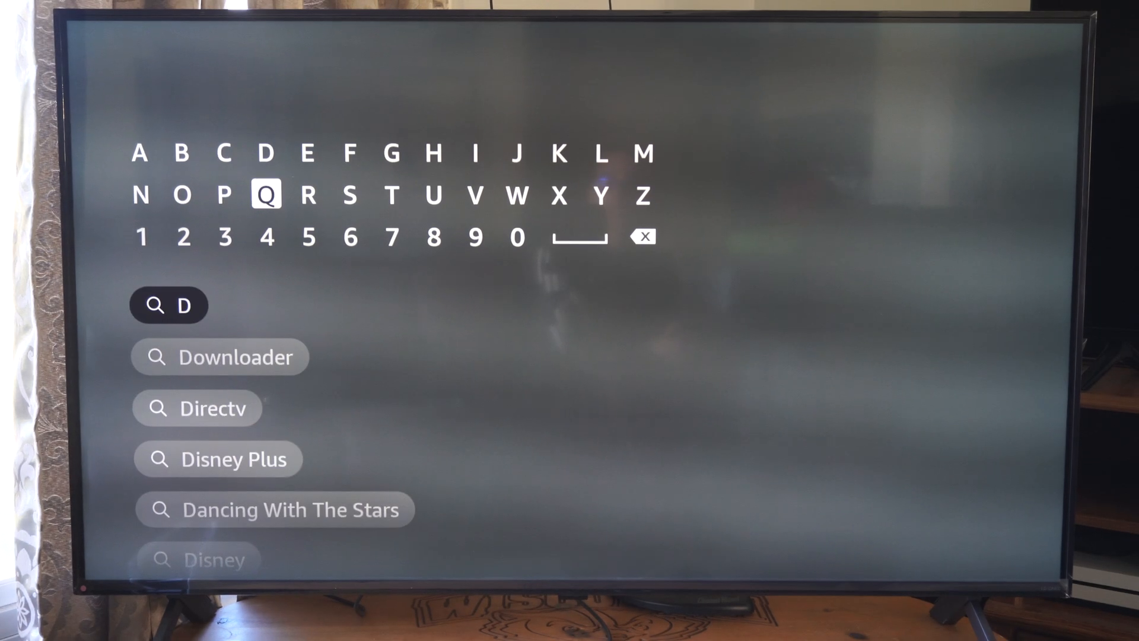
pyautogui.click(219, 357)
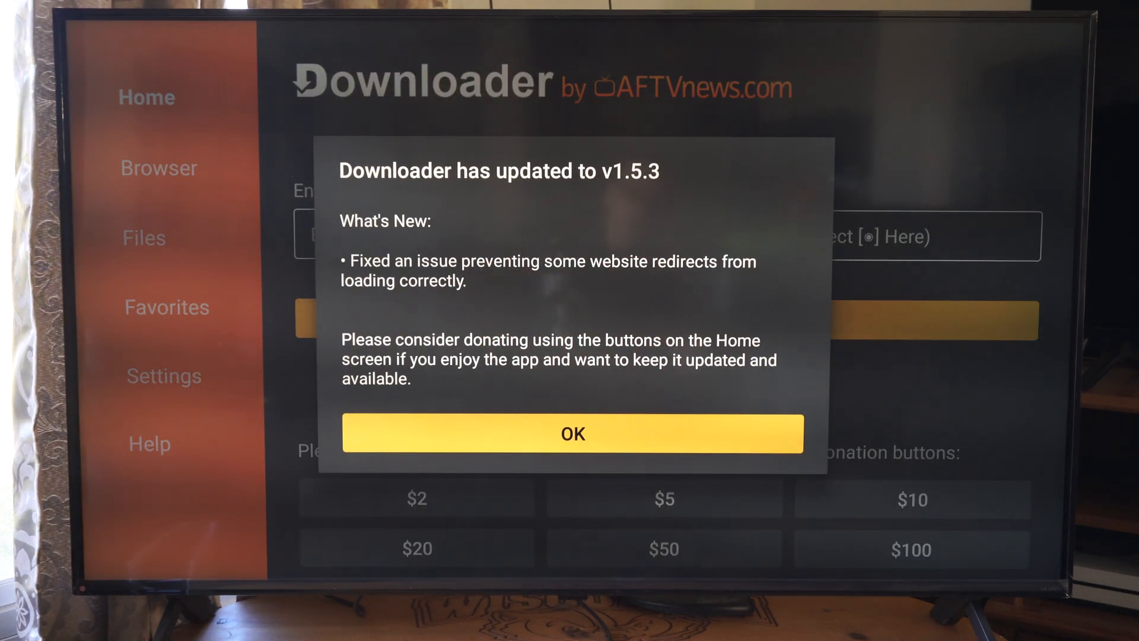
# Dismiss Downloader's update notice and bring up the keyboard in the URL field.
pyautogui.click(572, 433)
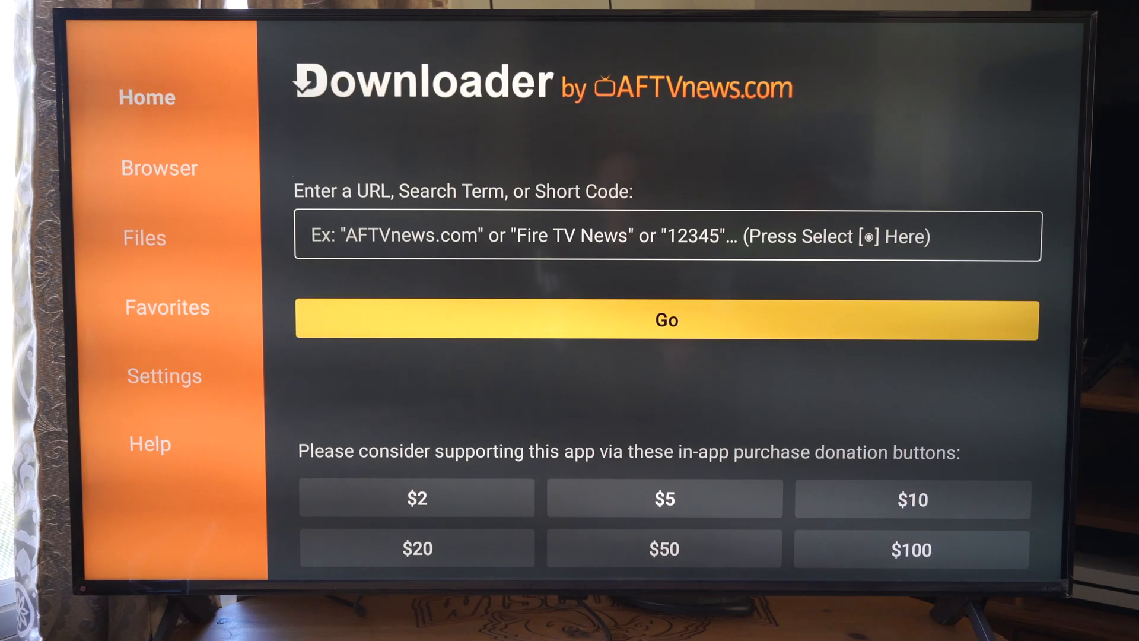
pyautogui.press('up')
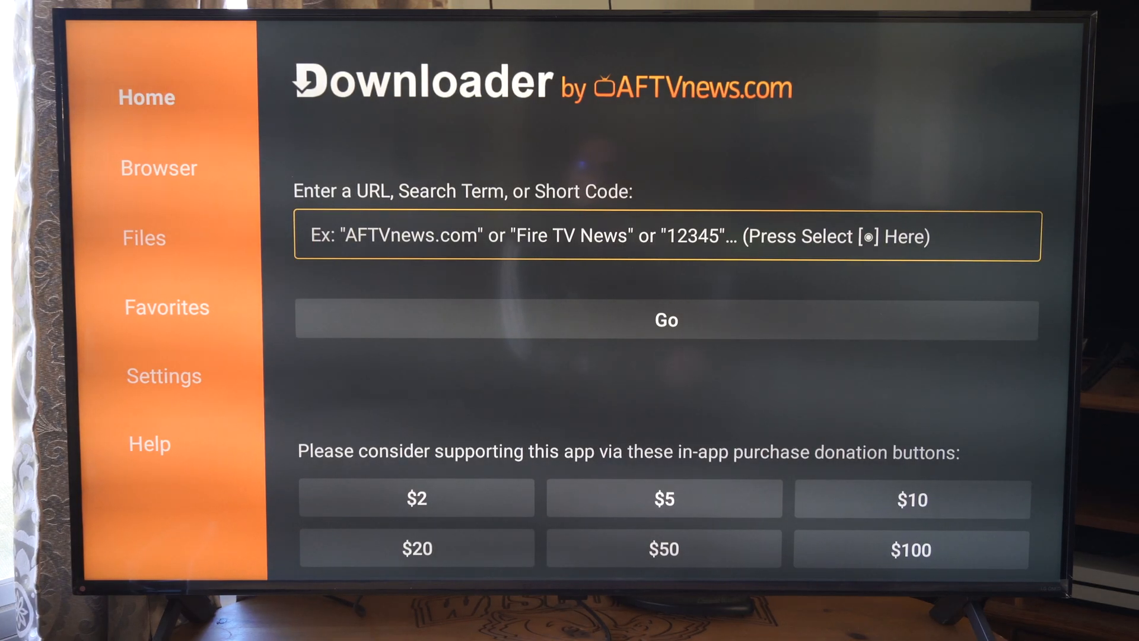
pyautogui.click(666, 234)
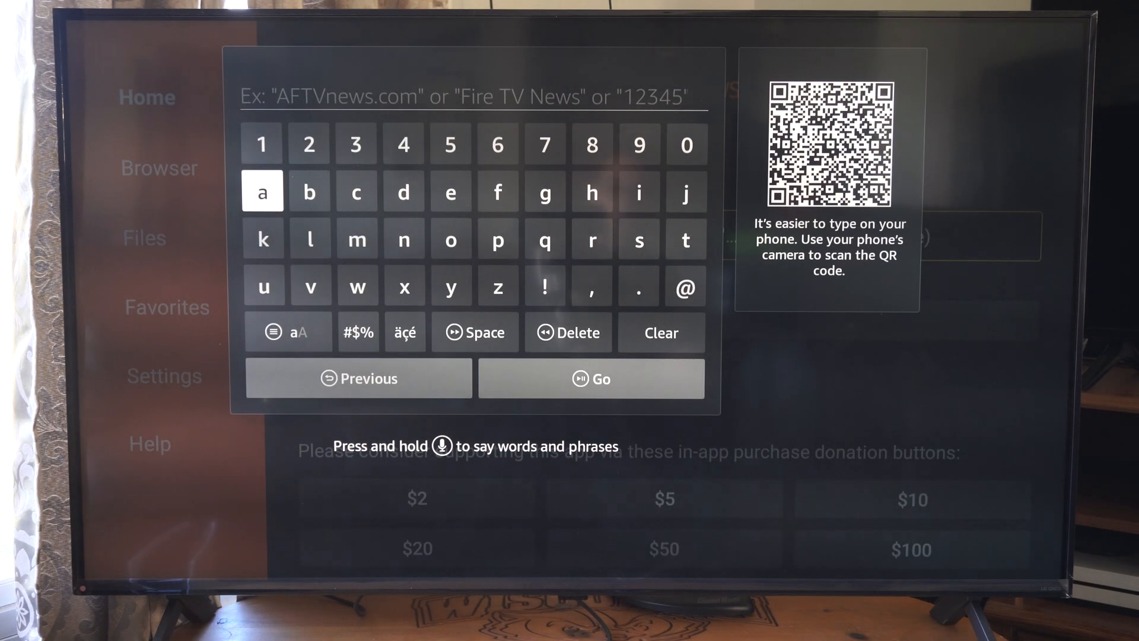